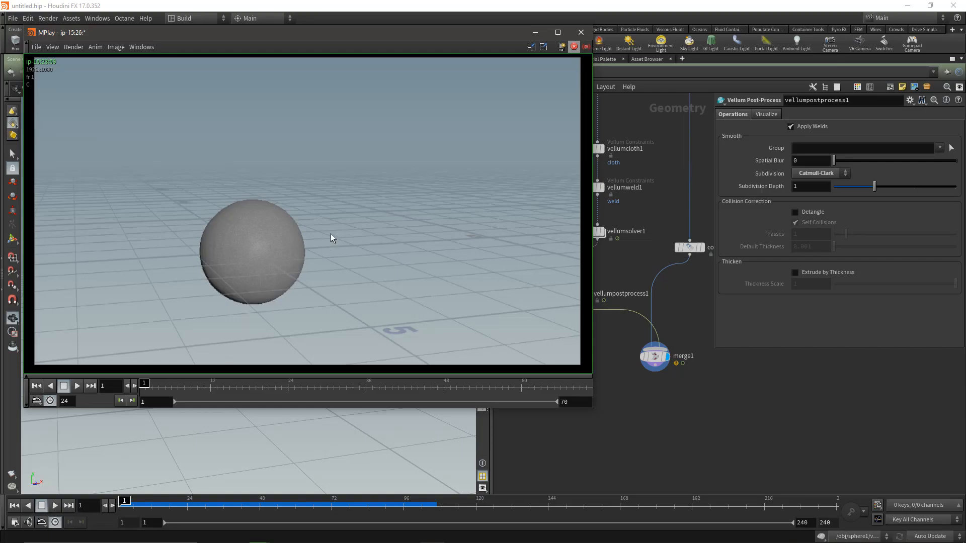
mouse_move(308, 196)
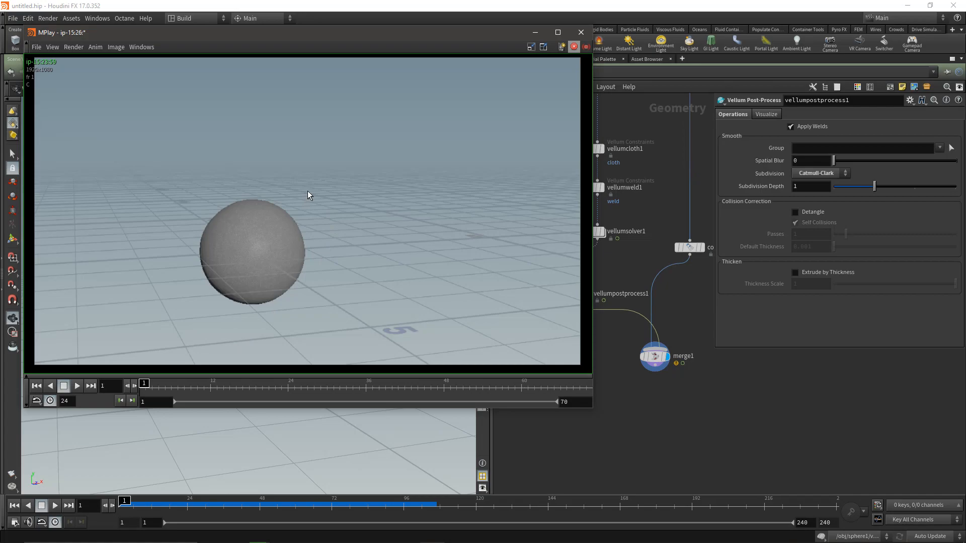
mouse_move(196, 395)
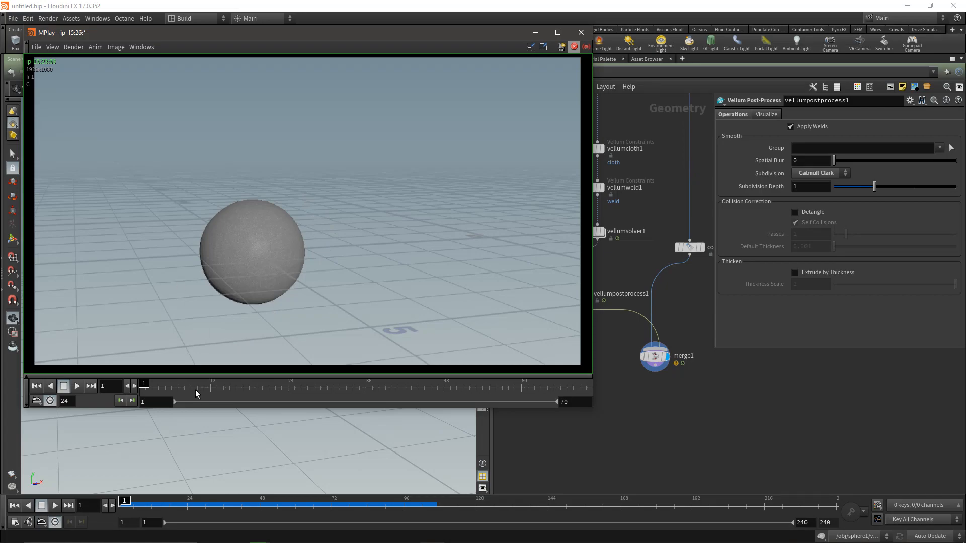
Step: Play and then pause the MPlay flipbook of the peeling fractured sphere
click(77, 386)
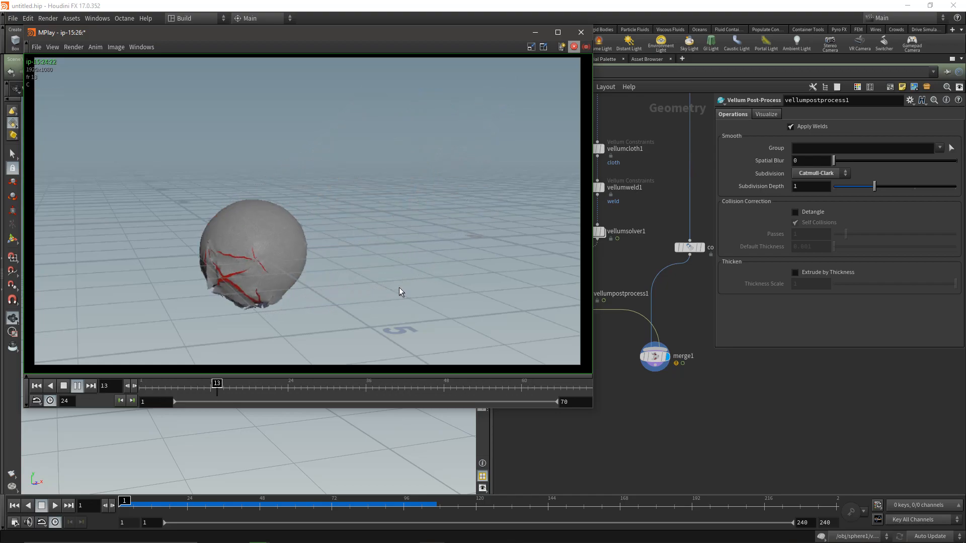
click(78, 385)
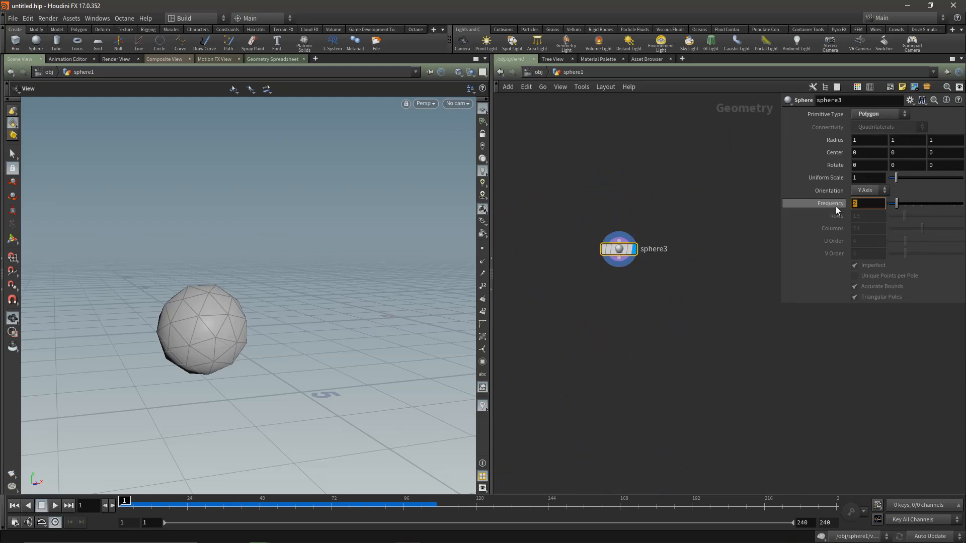
Step: Set the polygon sphere's frequency to 3 and add a Subdivide node below it
text(3)
text(sub)
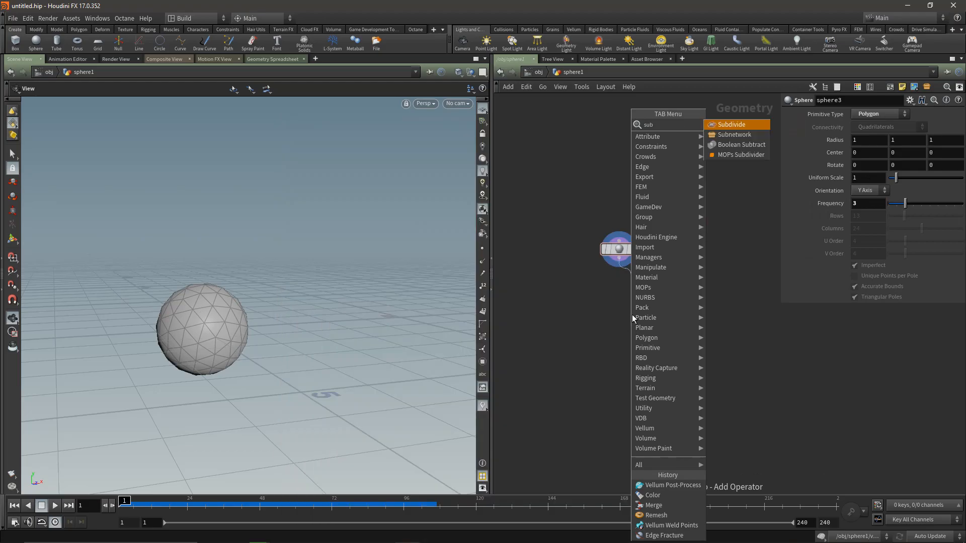
click(732, 124)
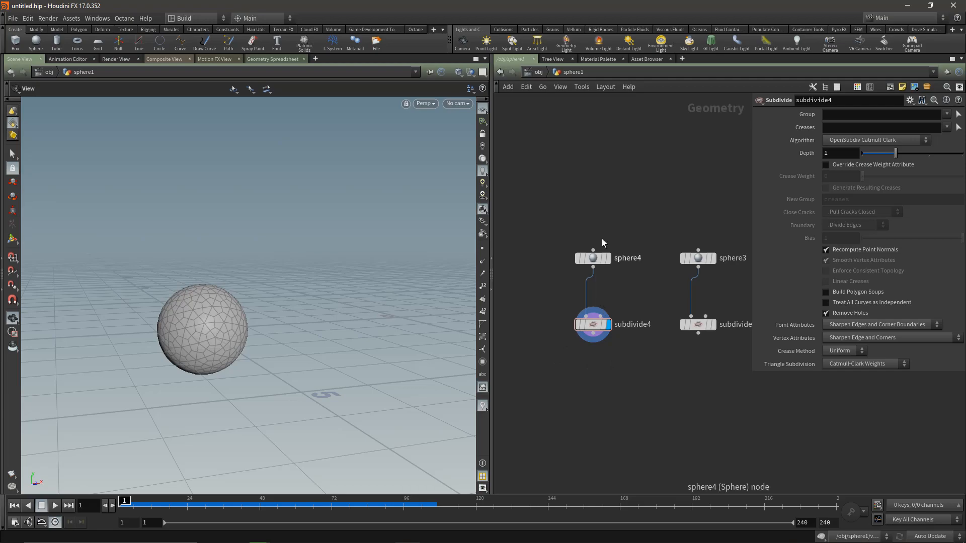
Step: Select sphere4 to give it a uniform scale of 1.01
click(590, 257)
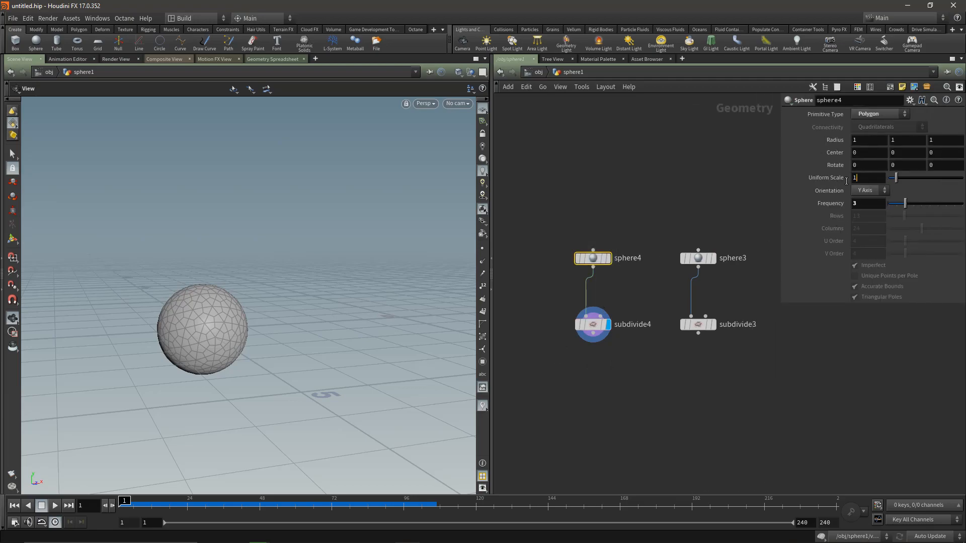
mouse_move(844, 178)
text(res)
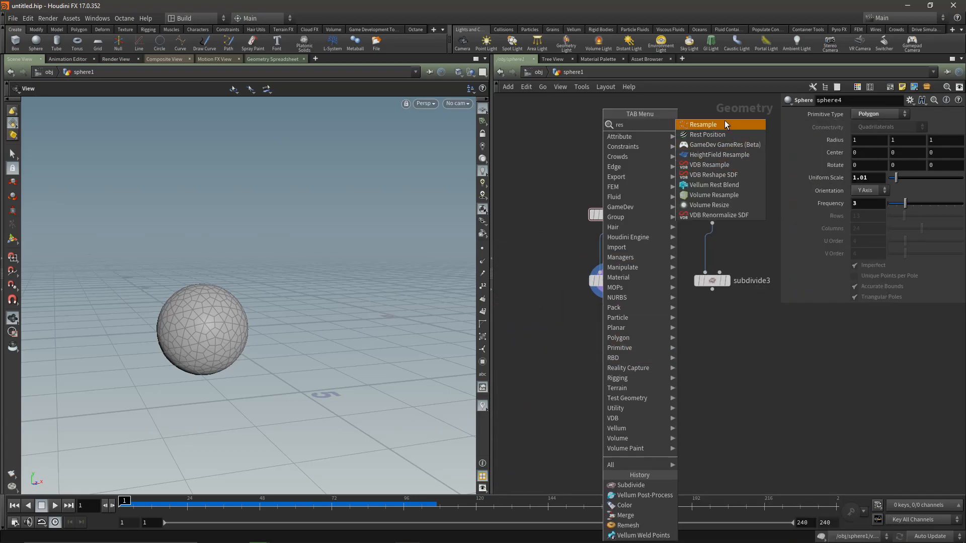
Step: Add a Remesh after subdivide4 with target edge length 0.05
click(627, 525)
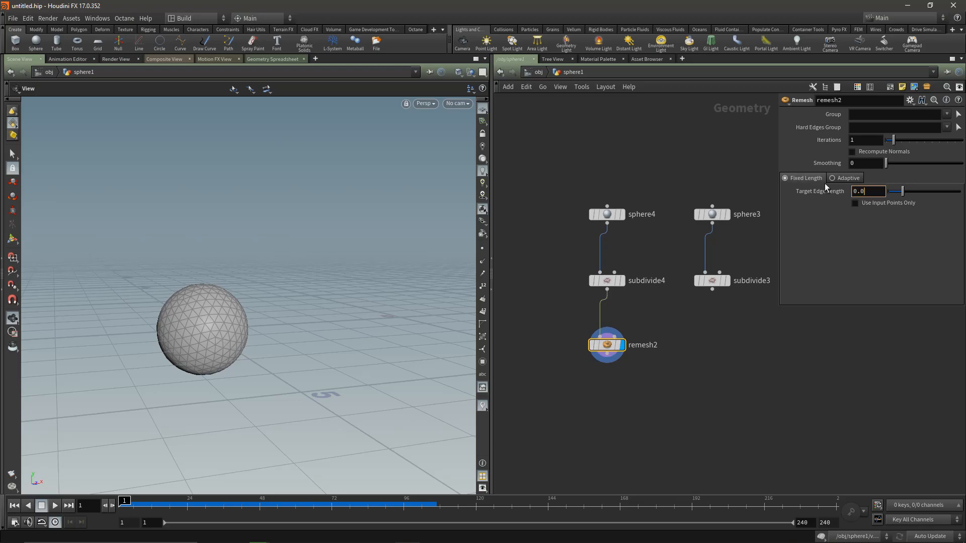
text(0.05)
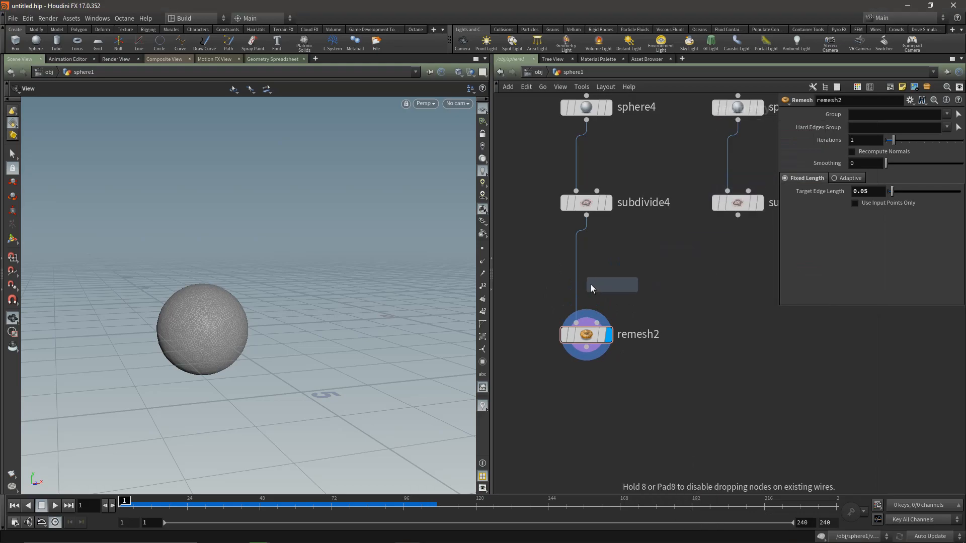
Step: Edge-fracture remesh2 into 15 pieces and show the guide cutting curves
click(610, 284)
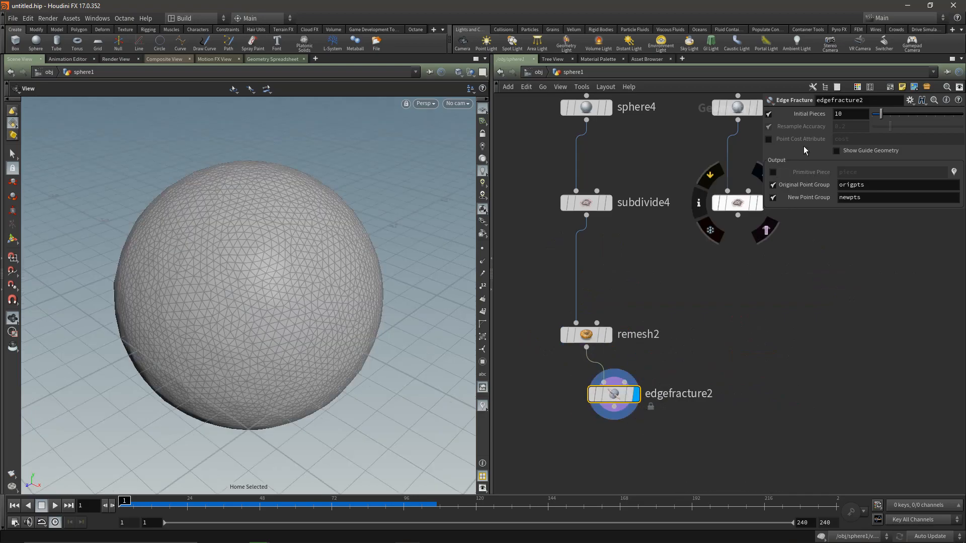
mouse_move(836, 153)
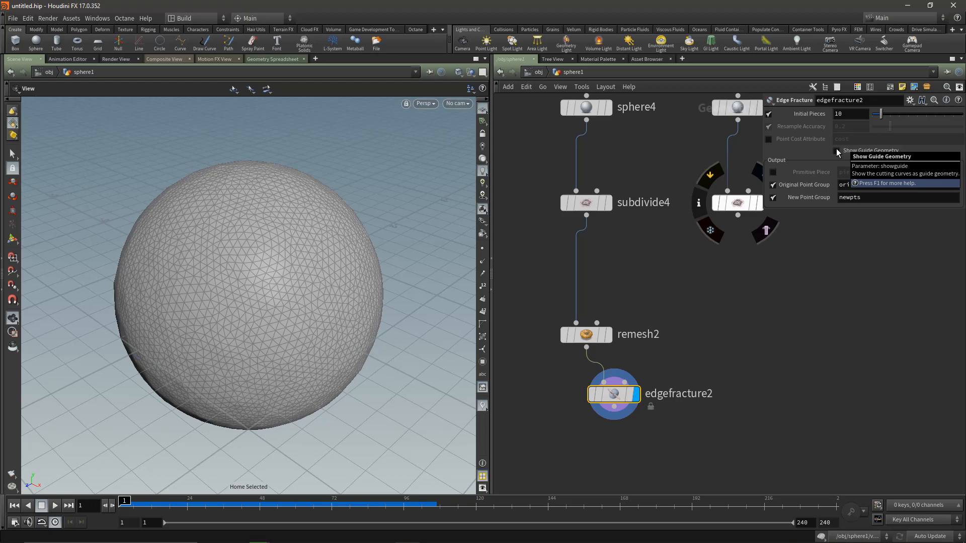
click(836, 151)
text(vell)
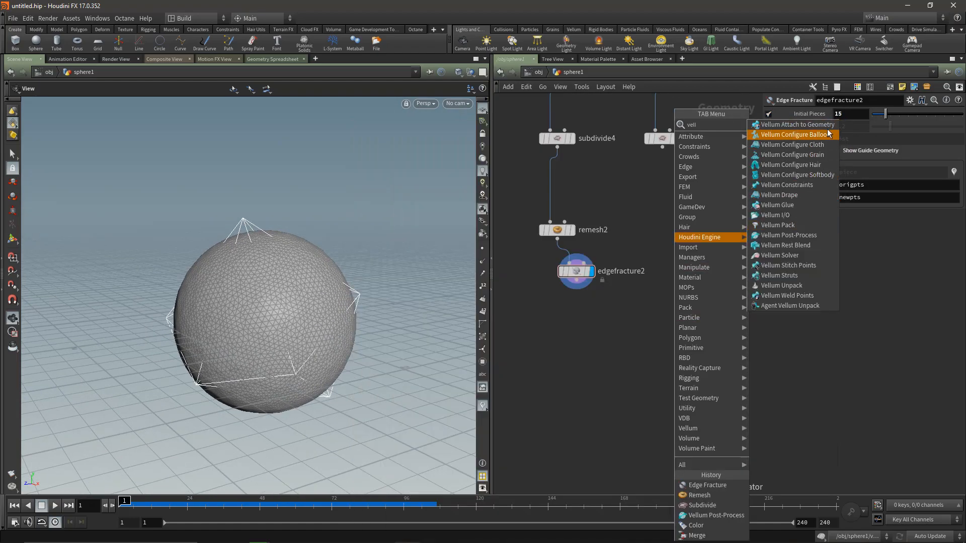
Step: Add Vellum Configure Cloth, Weld Points and Solver, wiring all outputs into the solver
click(791, 144)
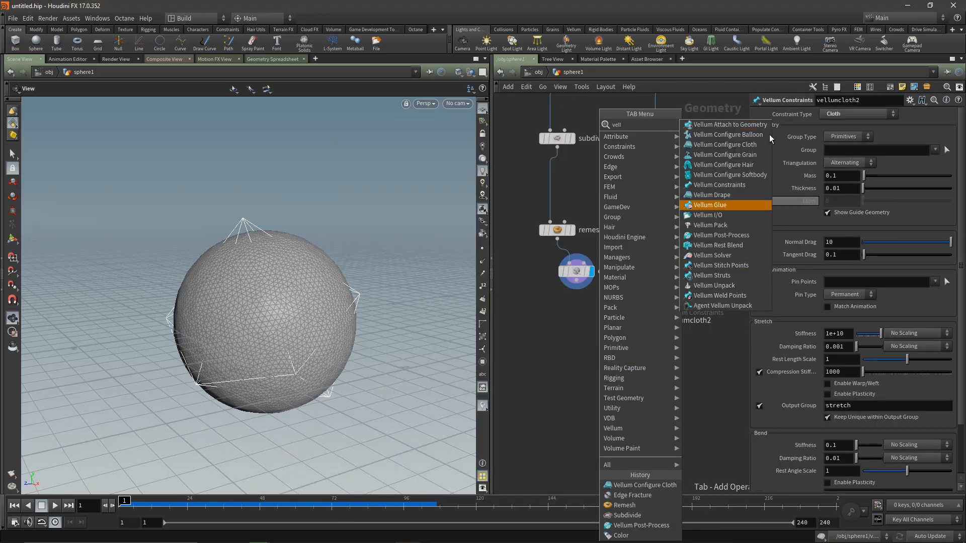
mouse_move(719, 236)
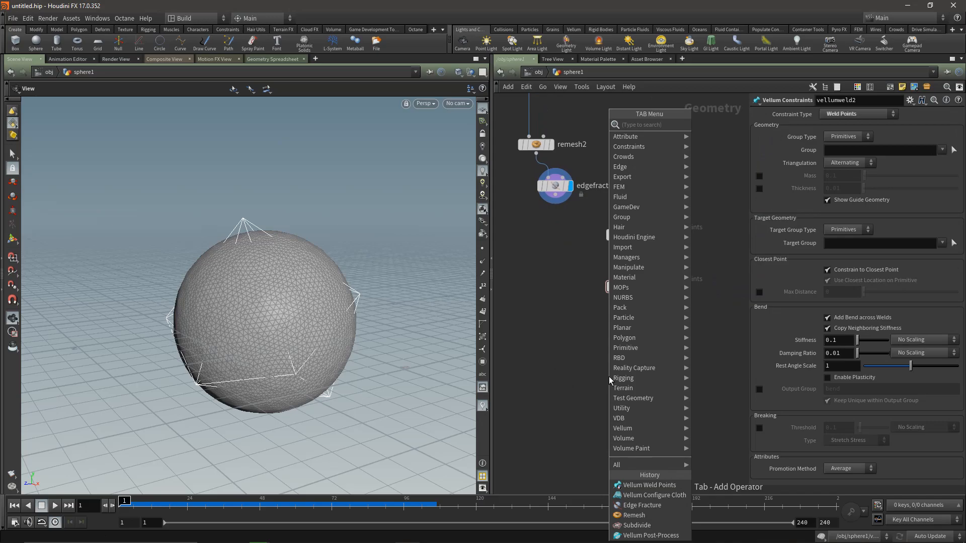
text(vel)
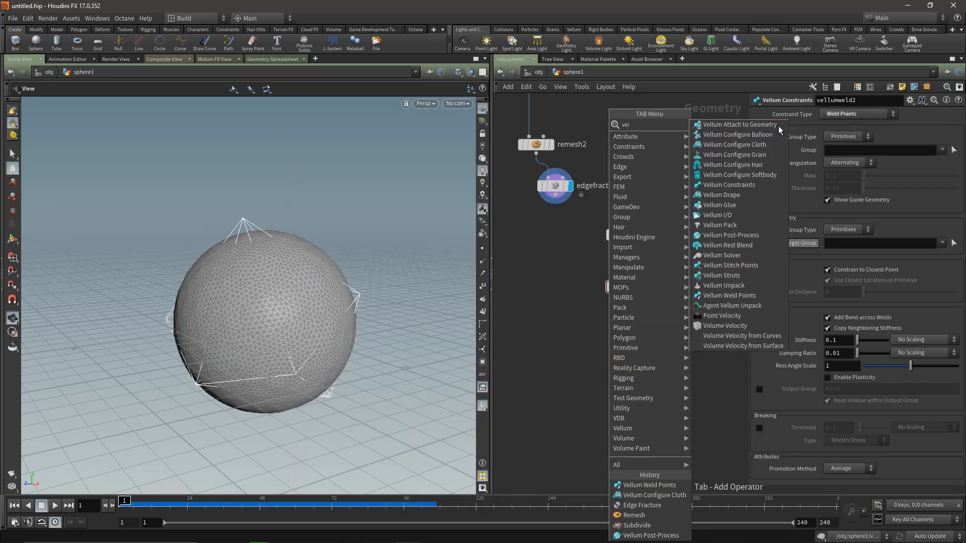
click(728, 295)
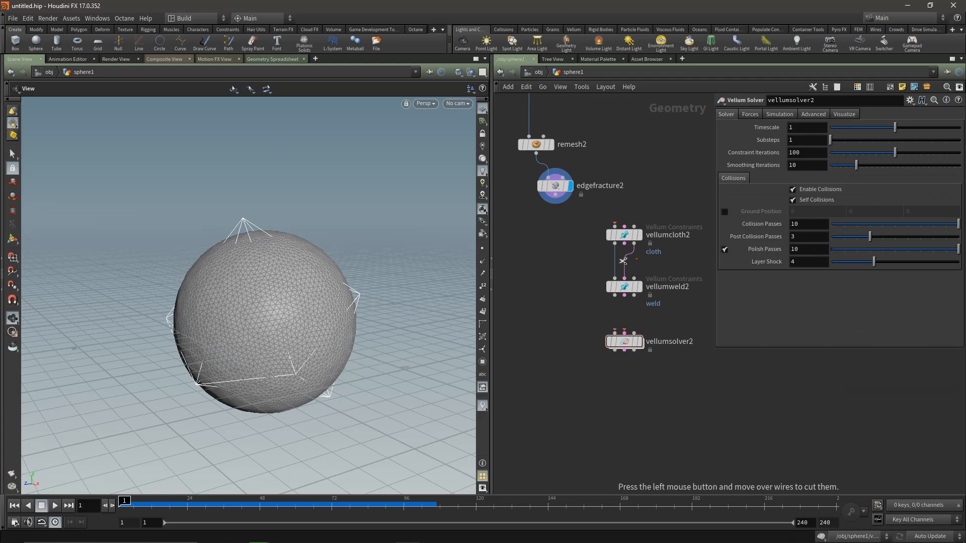
click(624, 246)
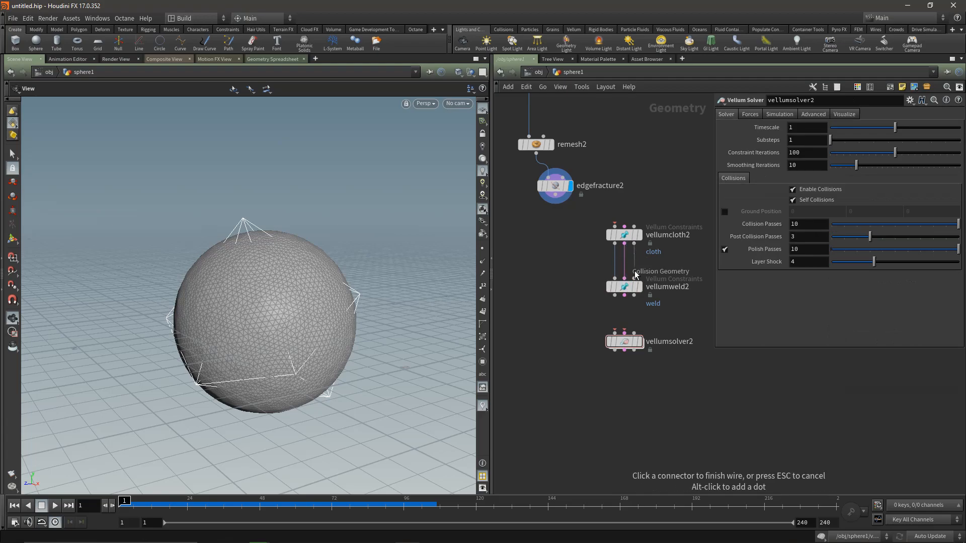
click(624, 281)
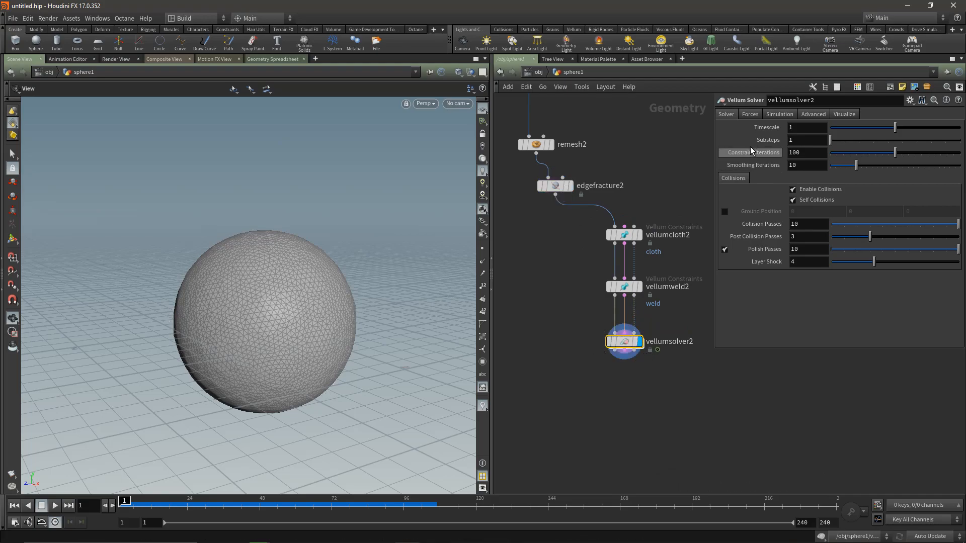
Step: Set vellumsolver2's cache memory to 8000 MB and its gravity force to 1
click(623, 286)
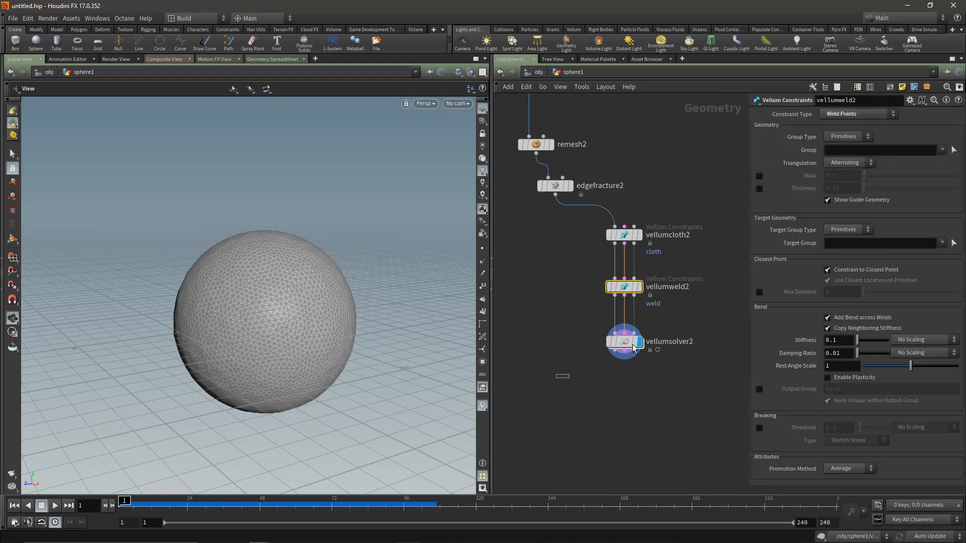
click(623, 342)
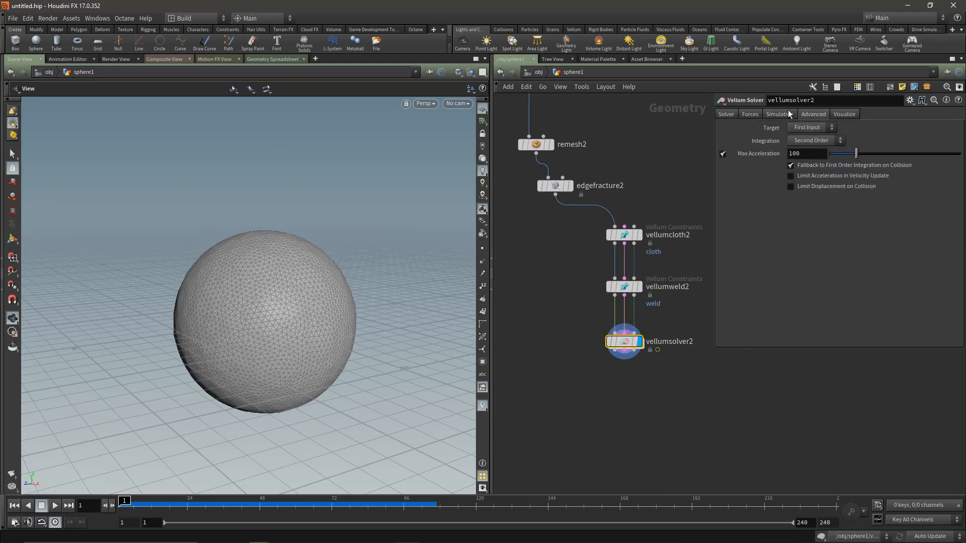
click(779, 113)
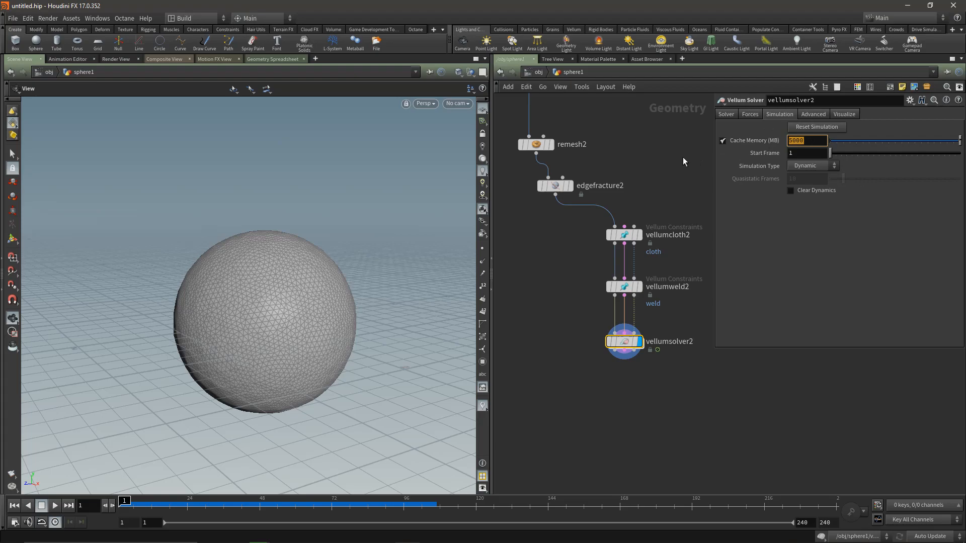
text(8000)
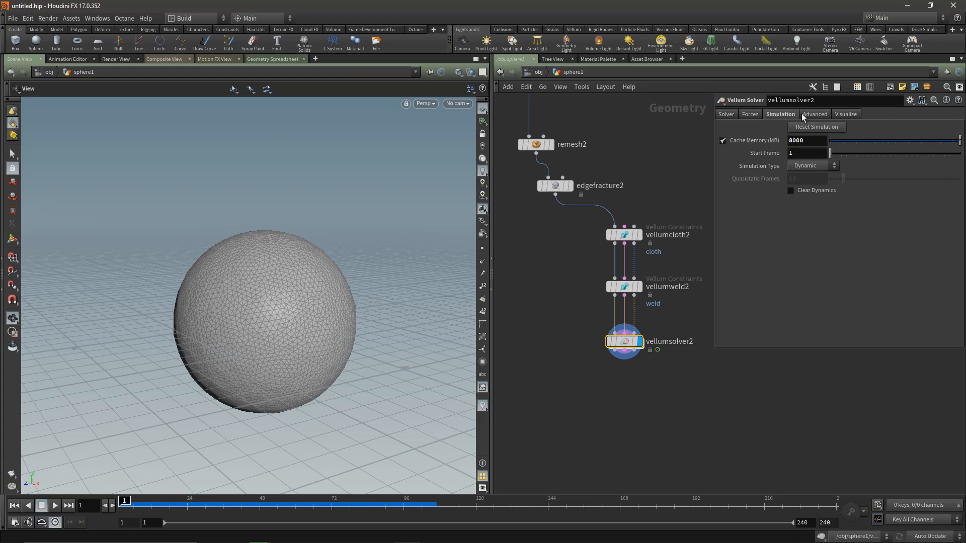
click(750, 114)
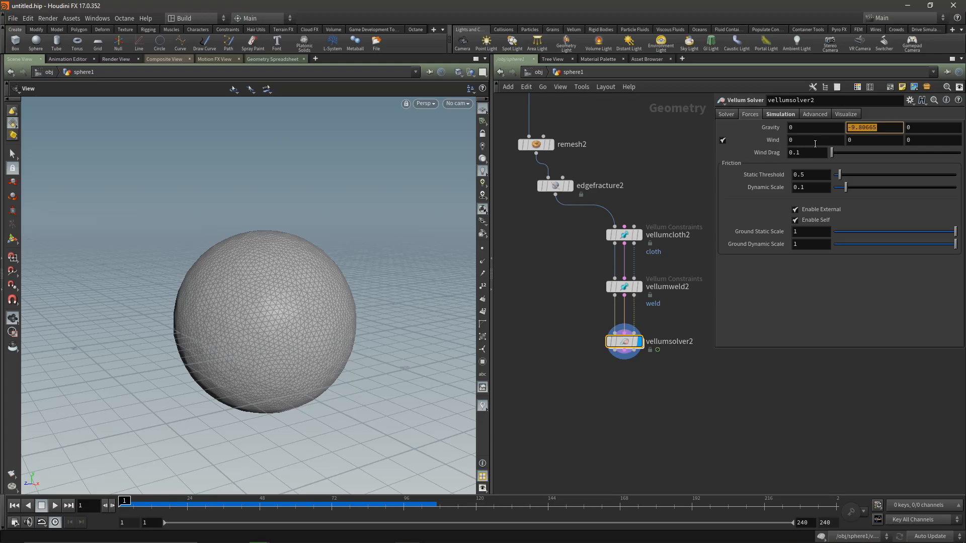
text(1)
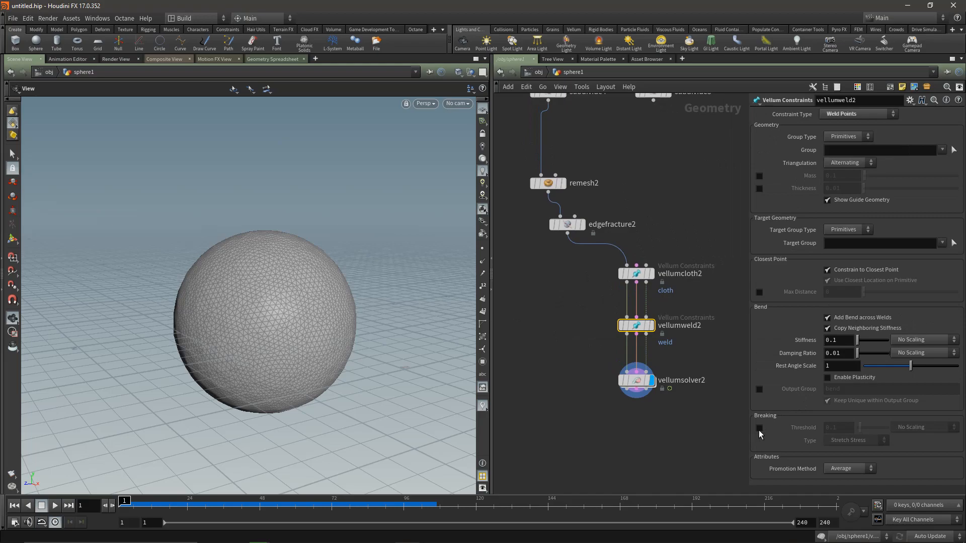
Step: Enable vellumweld2's breaking threshold at 0.01 and play the sim to test tearing
click(759, 428)
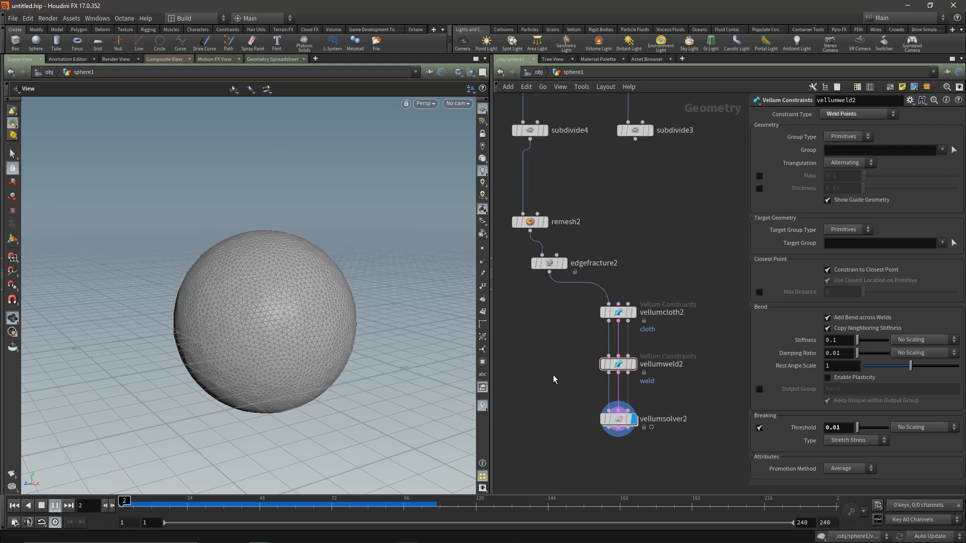
click(54, 505)
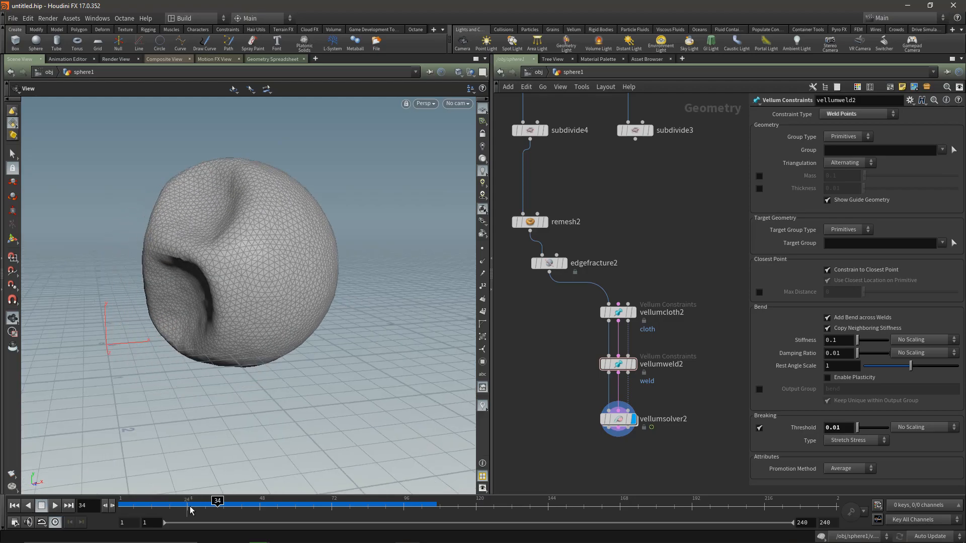
click(125, 505)
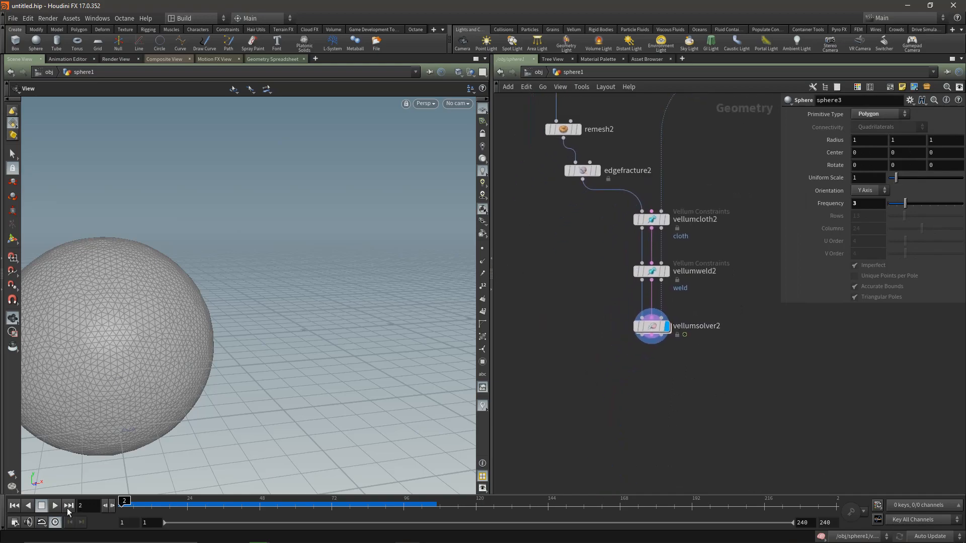
Step: Replay the simulation, then select vellumsolver2 to reach its force settings
click(55, 505)
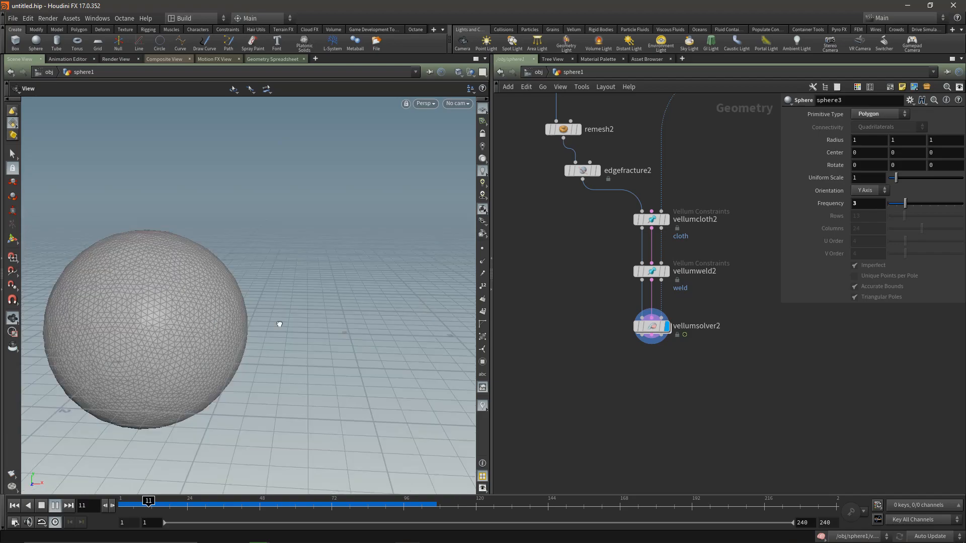
click(54, 505)
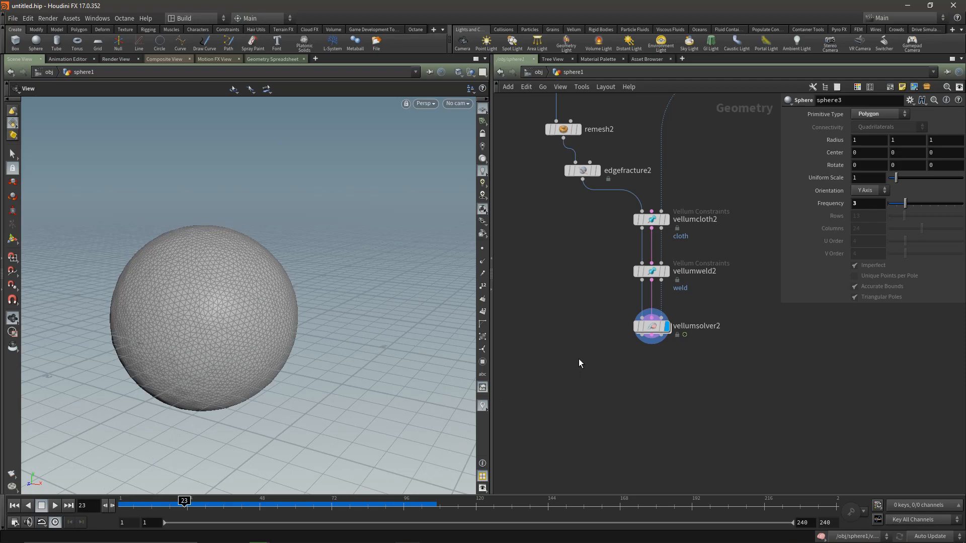
click(650, 326)
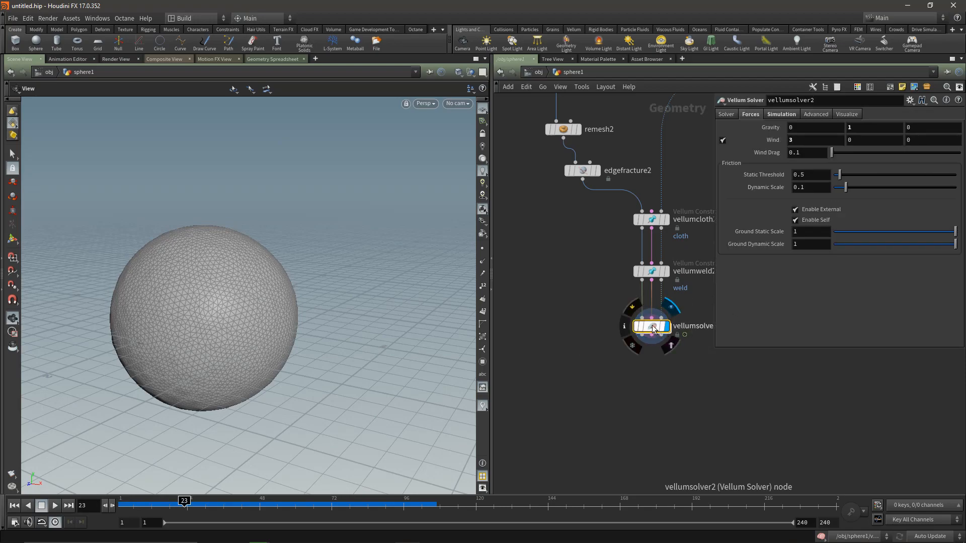
Step: Set wind X to 4 with gravity 2, rewind and replay so the sphere tears apart
click(873, 128)
text(2)
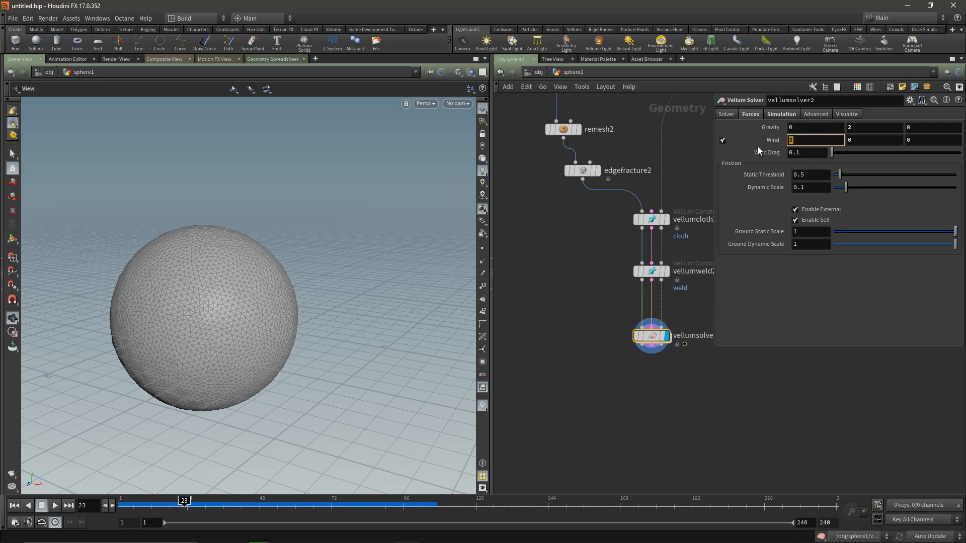
text(4)
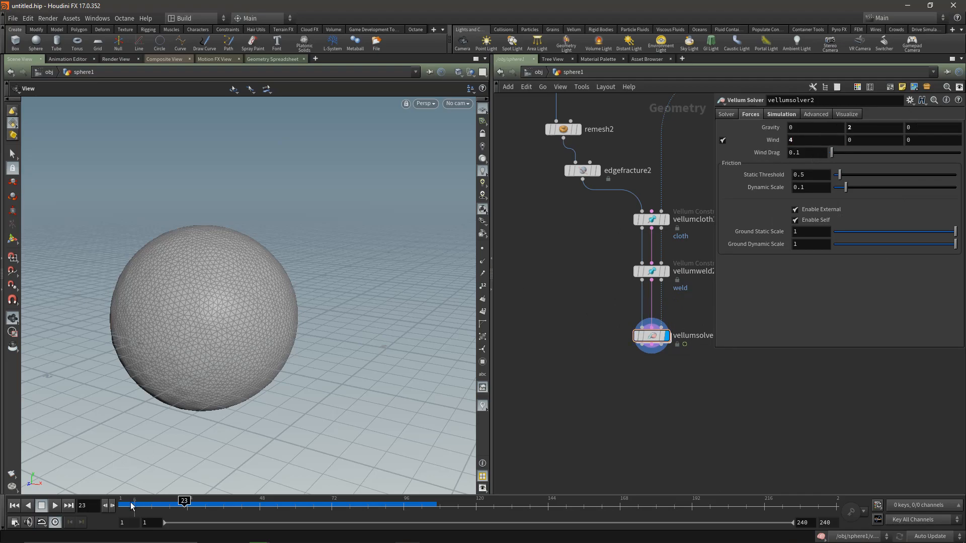
click(54, 505)
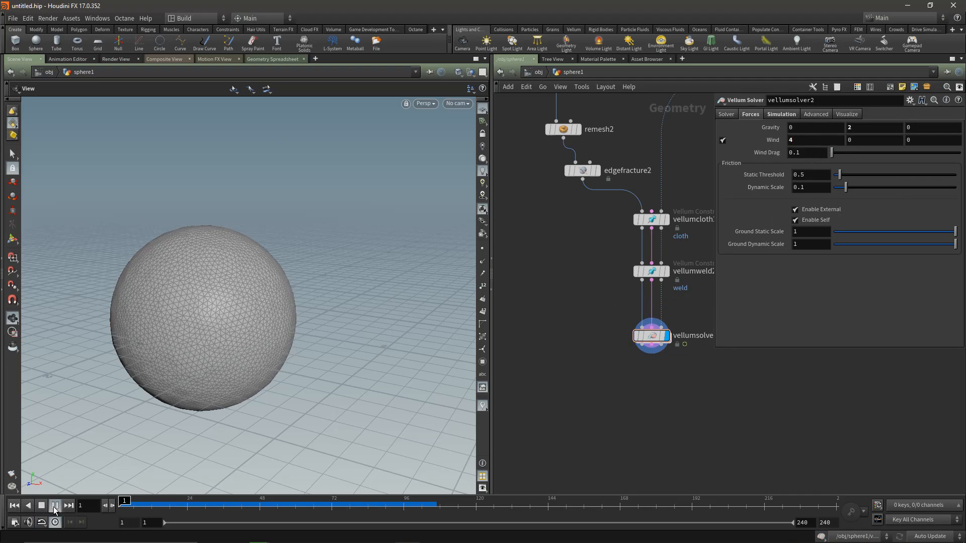
click(55, 505)
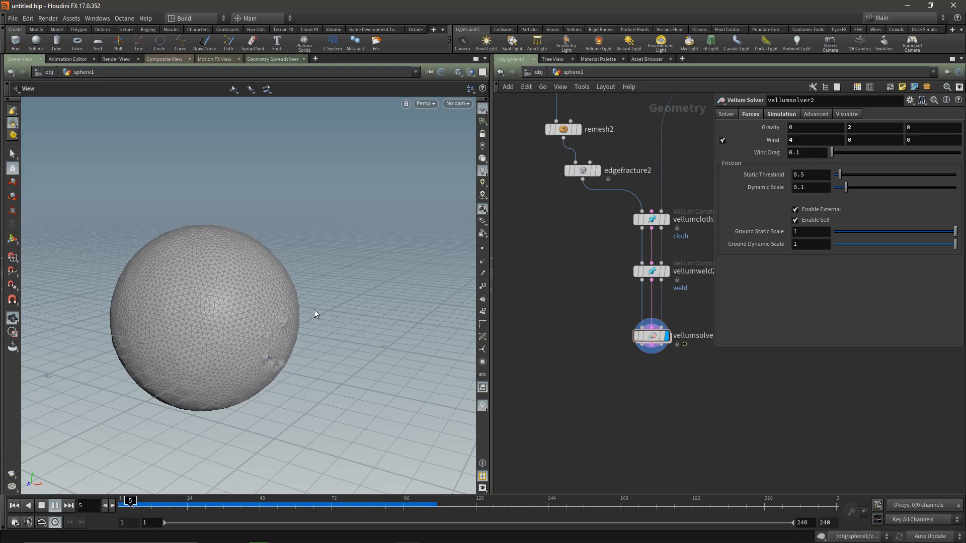
click(54, 505)
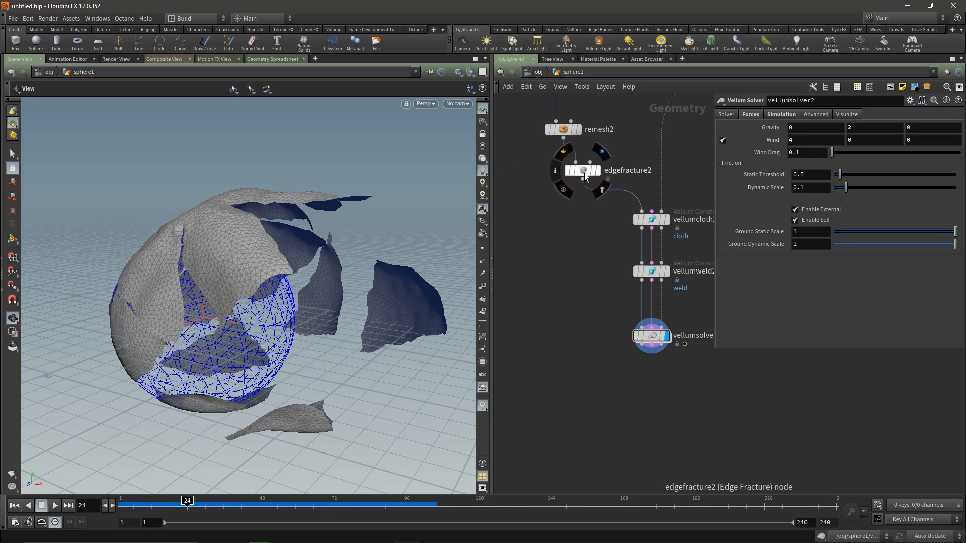
click(580, 171)
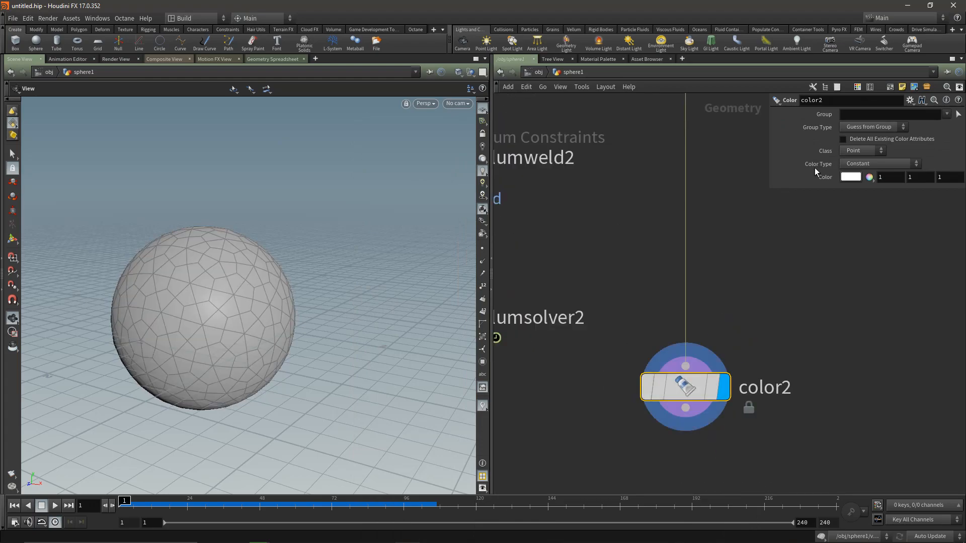
Step: Color sphere3 green (0, 0.5, 0), merge vellumsolver2 with color2, and play the result
click(851, 177)
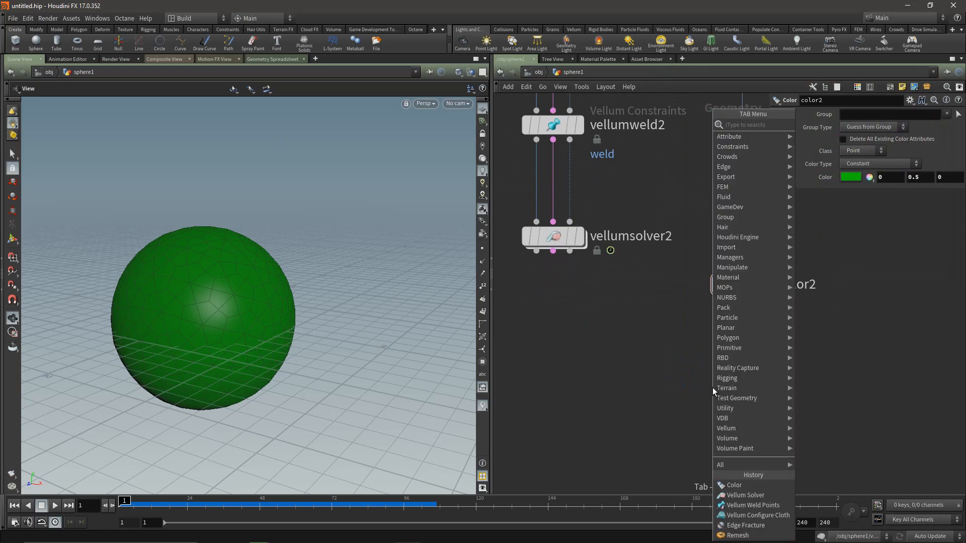
click(734, 485)
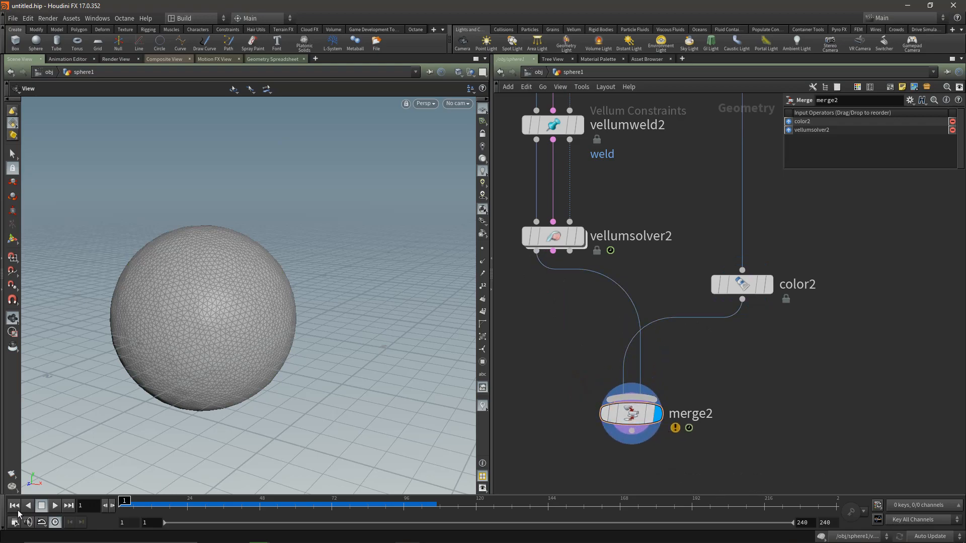
click(53, 505)
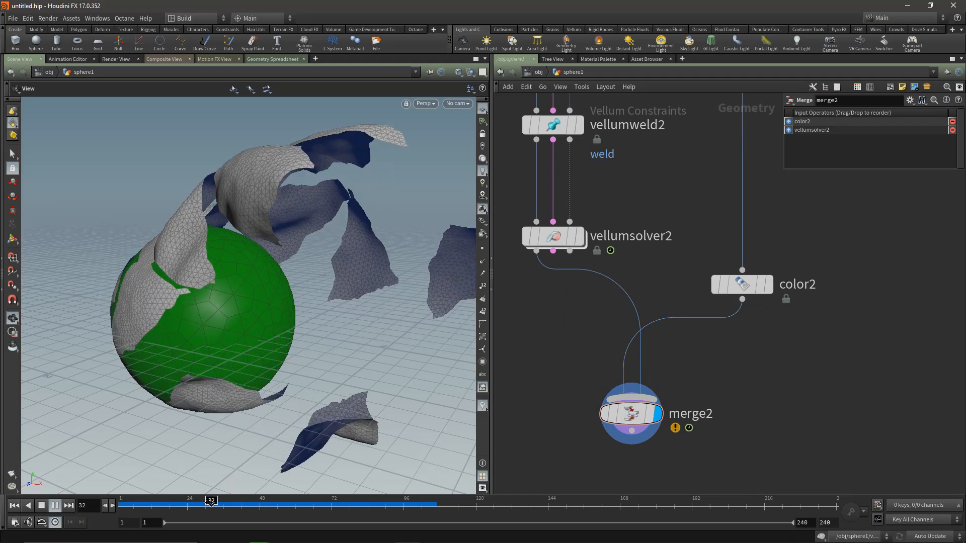
click(552, 235)
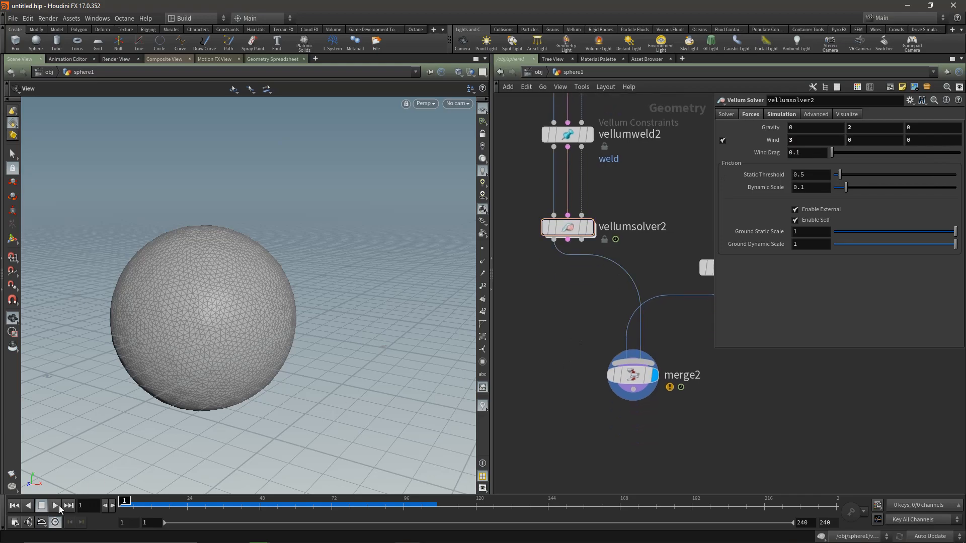
Step: Rewind to frame 1 and replay at wind 3 to watch the shell tear over the green sphere
click(55, 505)
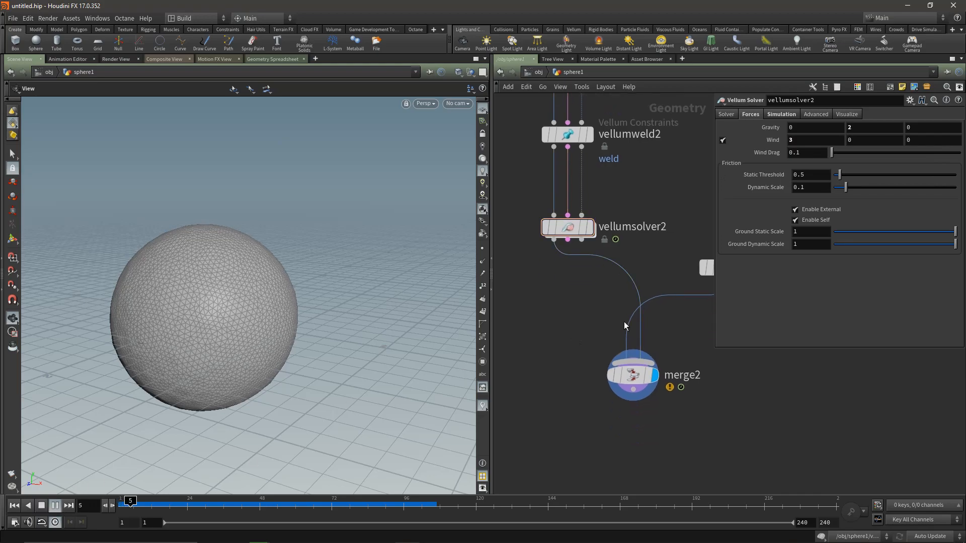
click(55, 505)
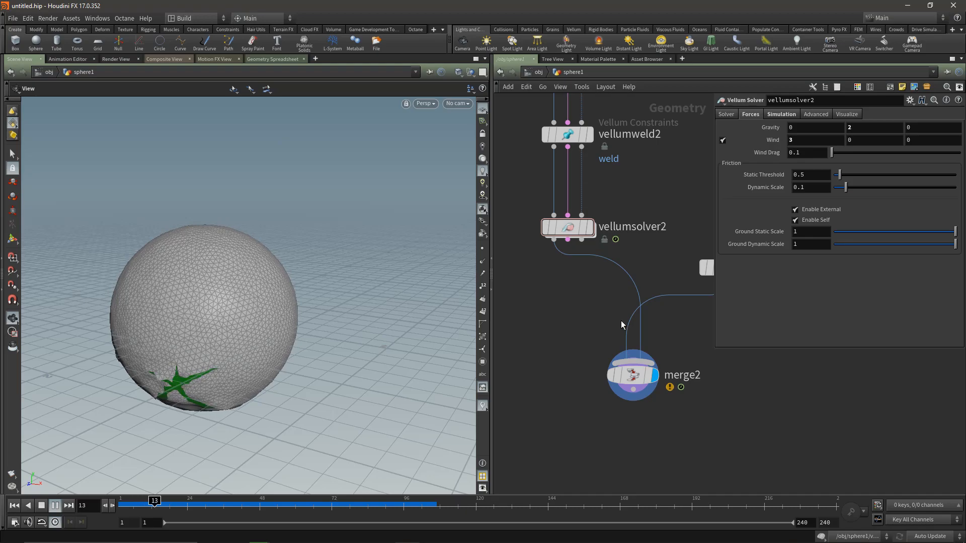
click(54, 505)
text(velpp)
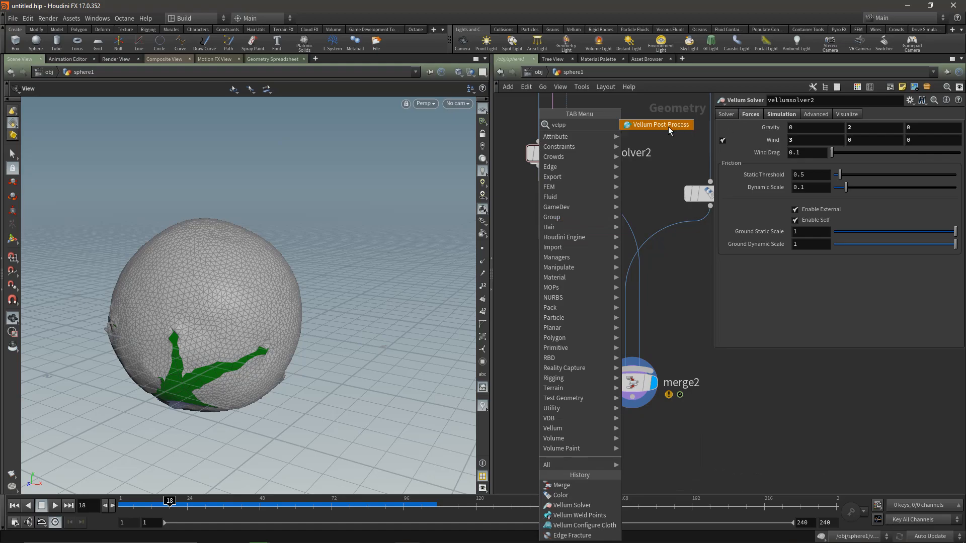
Step: Insert a Vellum Post-Process after vellumsolver2 with Catmull-Clark subdivision smoothing the cloth
click(655, 124)
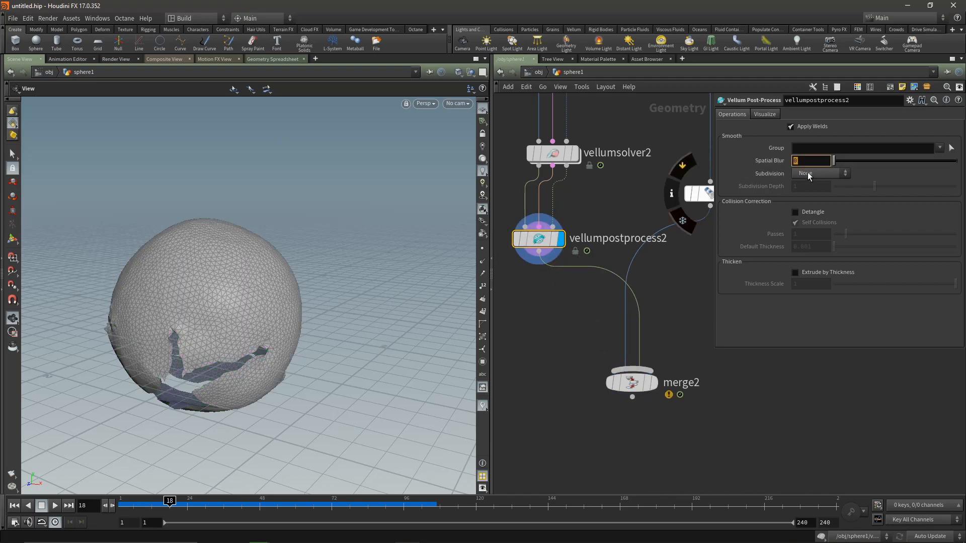
click(819, 173)
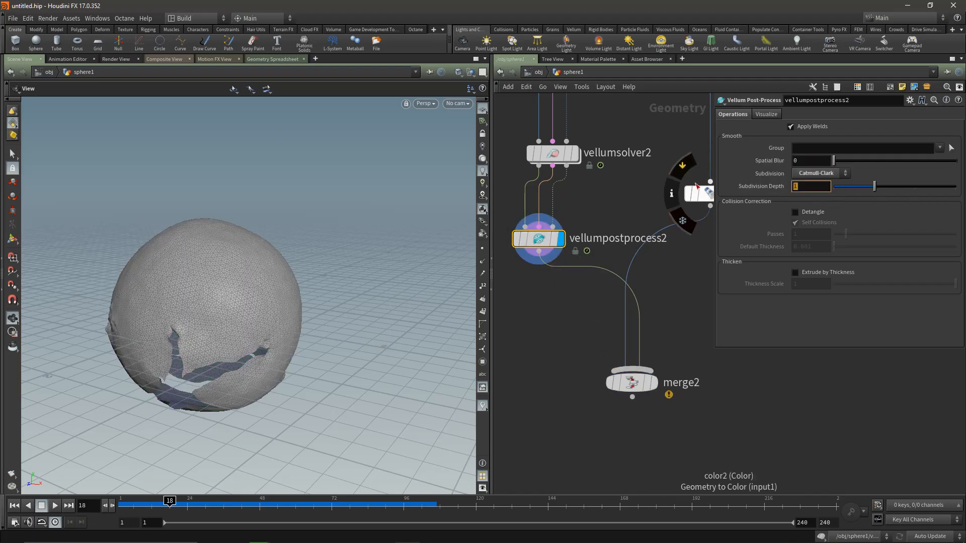
click(632, 383)
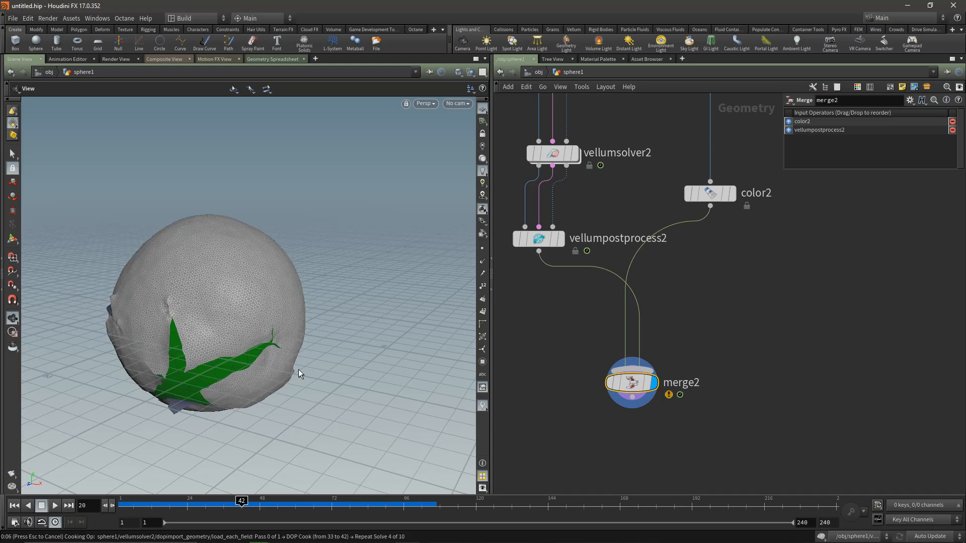
Step: Play merge2's result showing smoothed sheets peeling off the green sphere
click(53, 505)
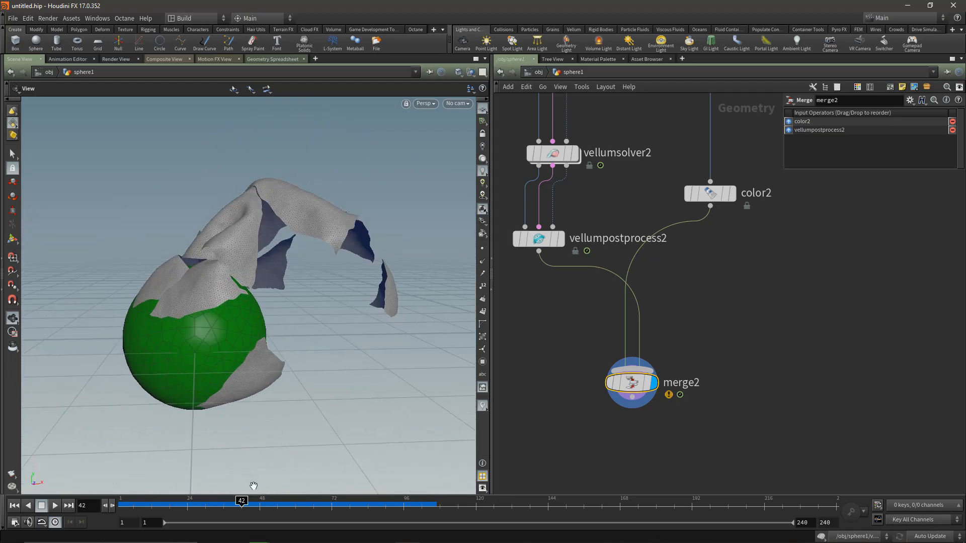